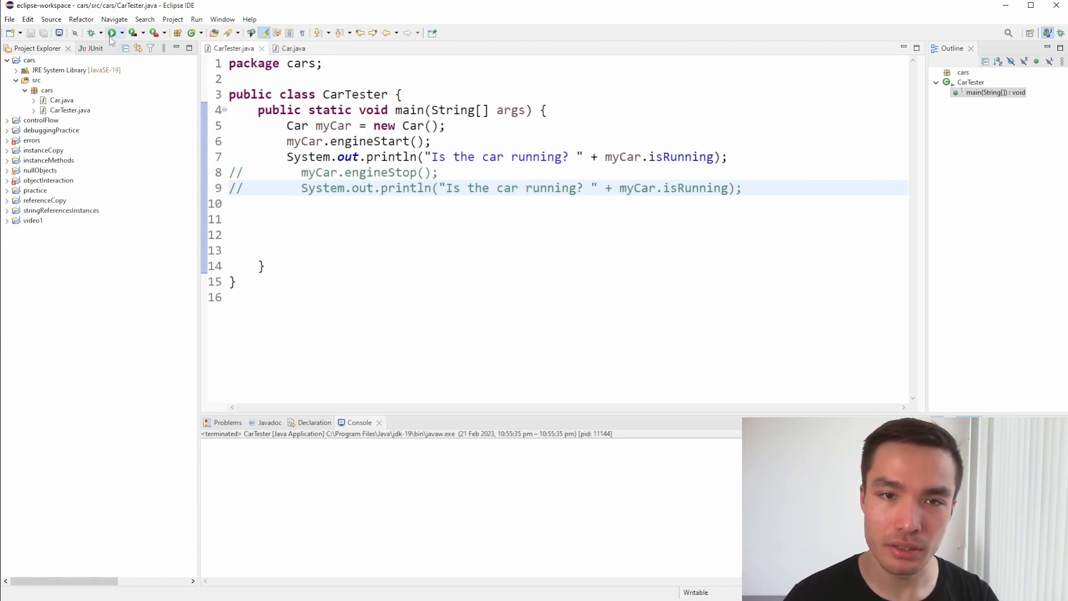
Step: Run CarTester so the console prints running state true then false, then move to Car.java
left_click(111, 33)
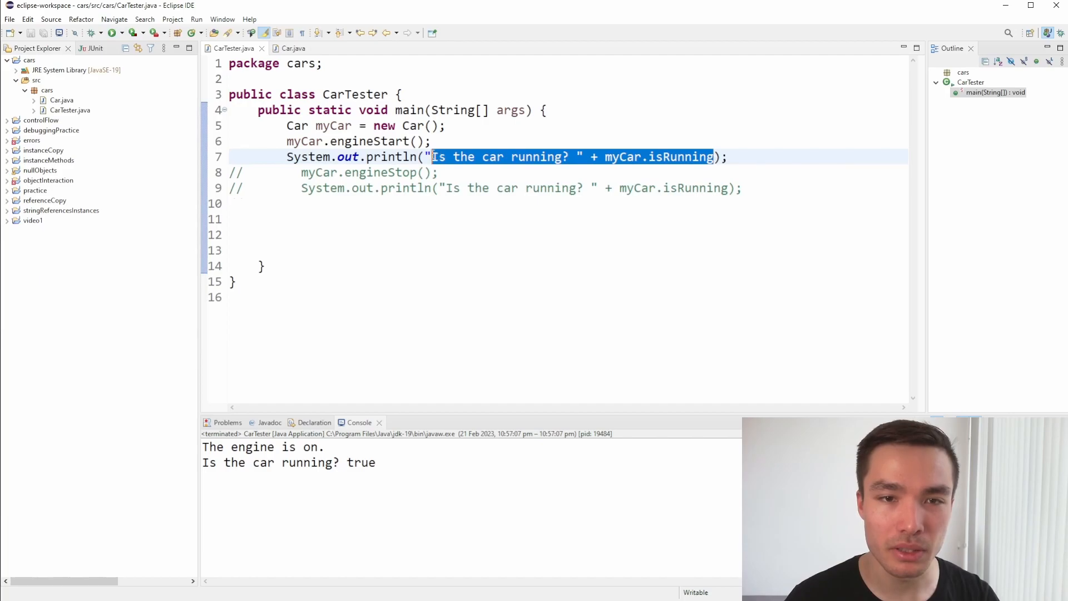
double_click(360, 462)
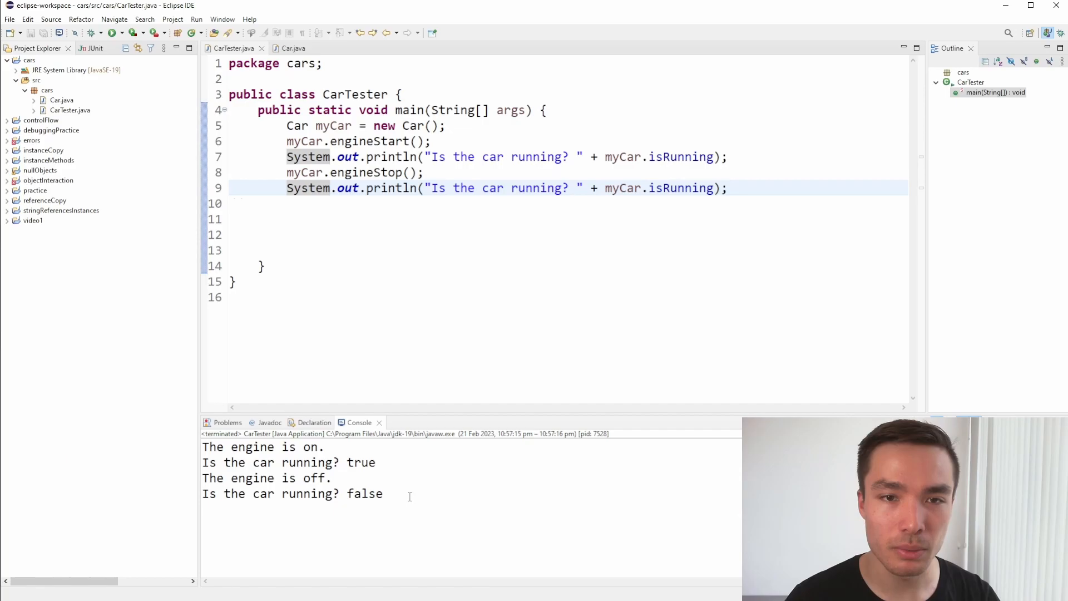
left_click(293, 48)
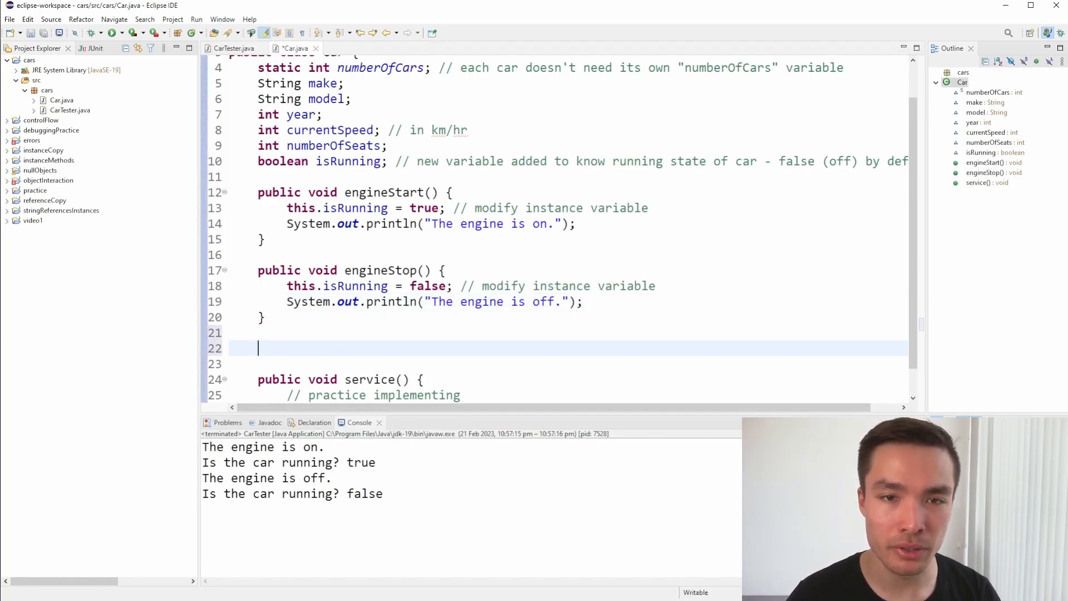
Step: Write public int accelerate(int kmPerHour) that adds kmPerHour to currentSpeed and returns it
type("public int accele")
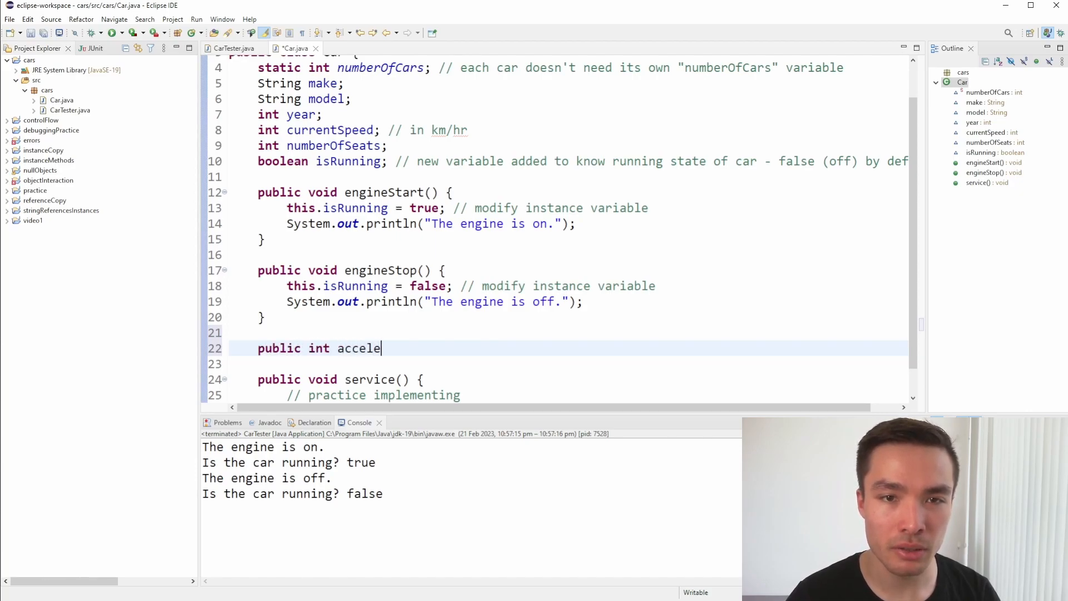
type("rate(int kmPerHour) {")
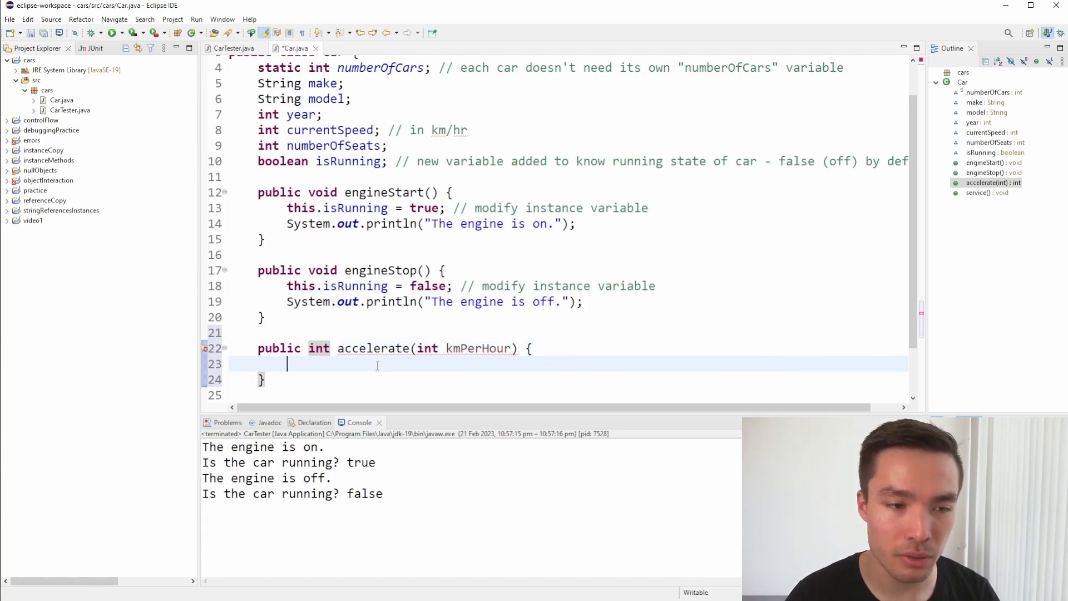
type("cur")
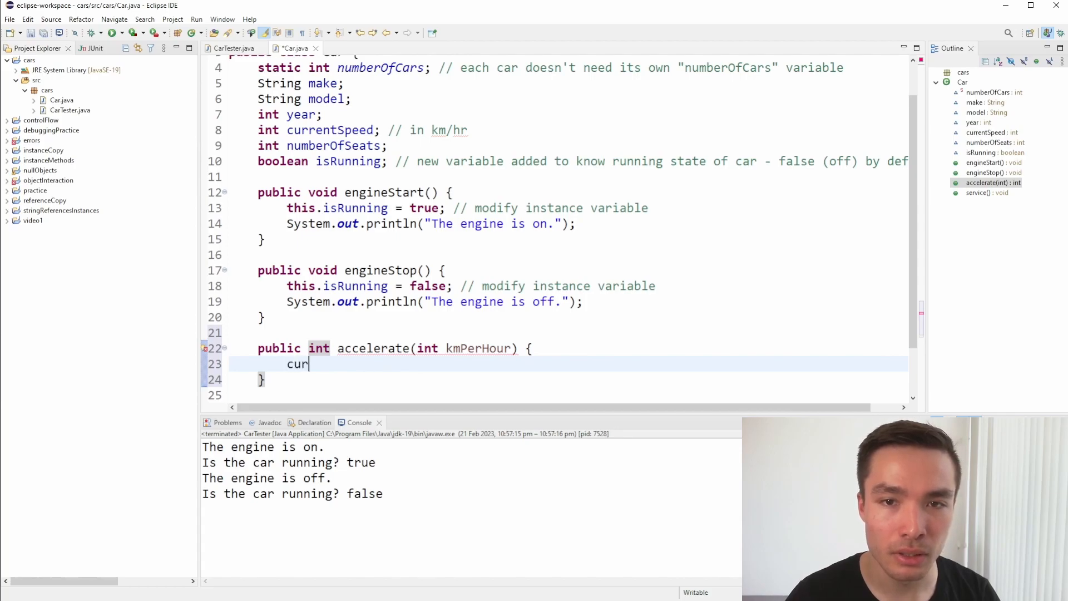
type("rentSpeed +=")
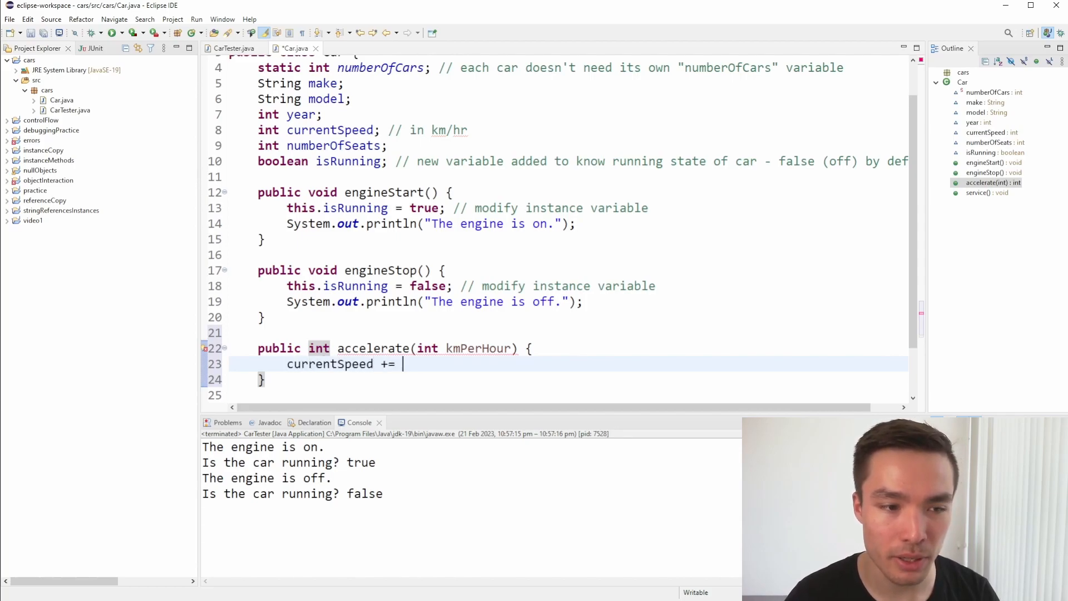
type("kmPerHour;")
type("return current")
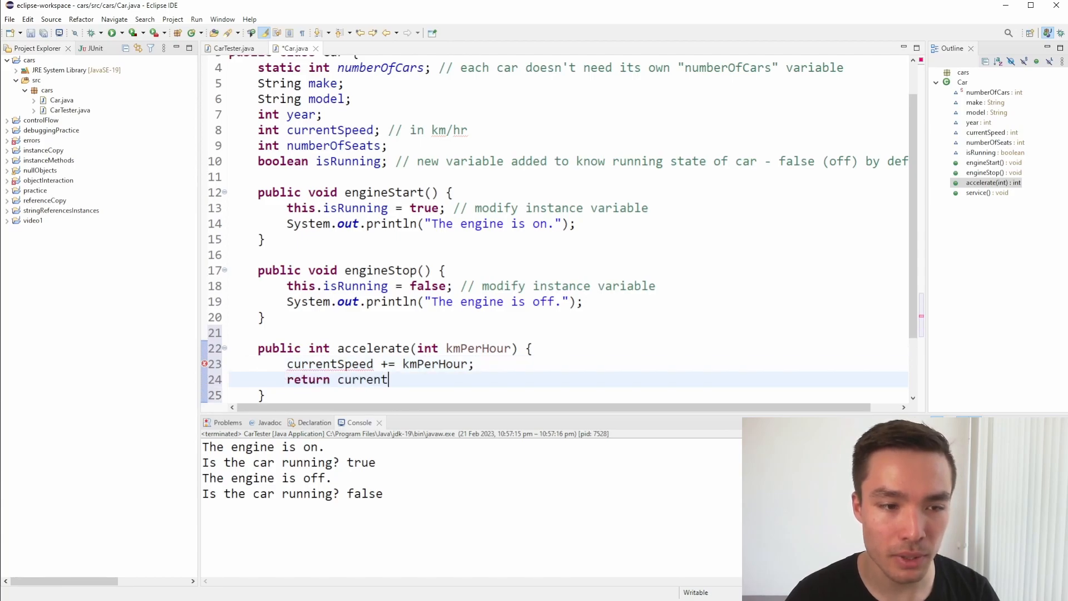
left_click(235, 48)
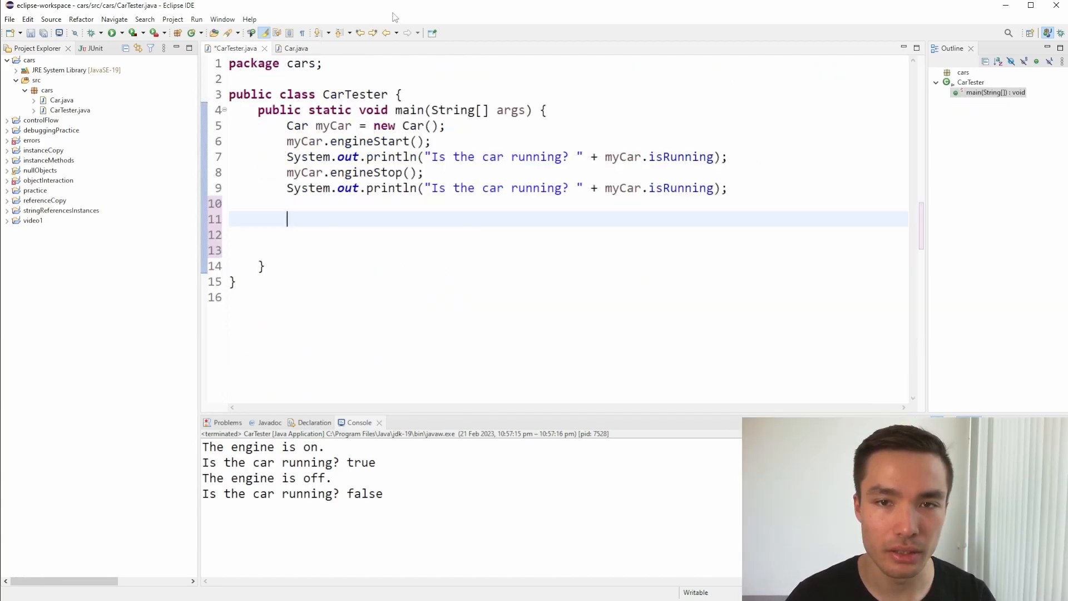
Step: Call myCar.accelerate(50) in main and print myCar.currentSpeed, showing 50 in the console
type("myCar.accelerate(0")
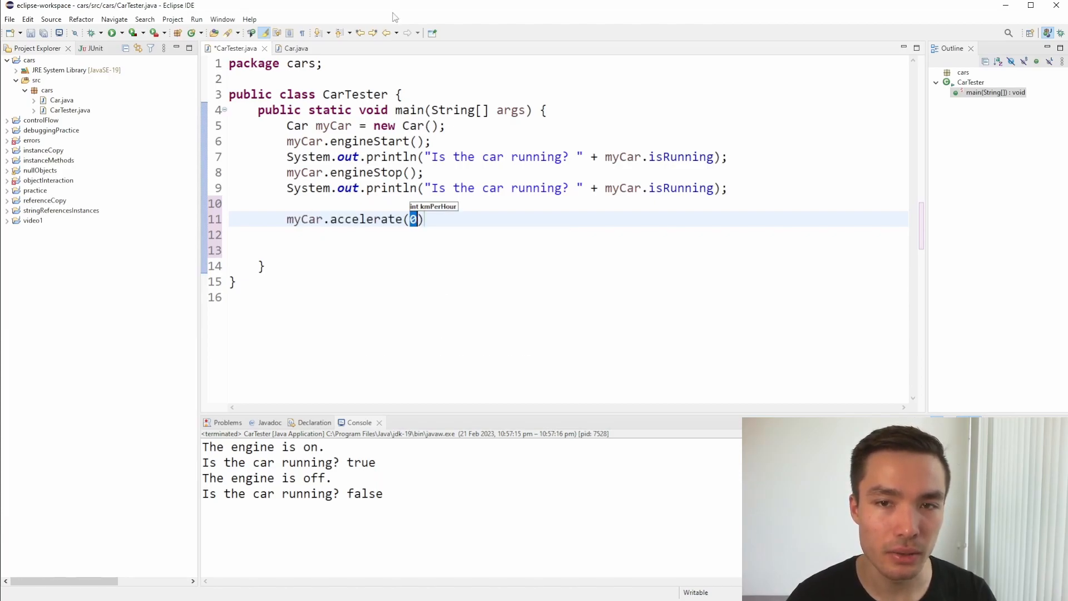
type("50")
left_click(568, 251)
type("System.out.println(\"The new current speed of the car is: \" + myCar.currentSpeed);")
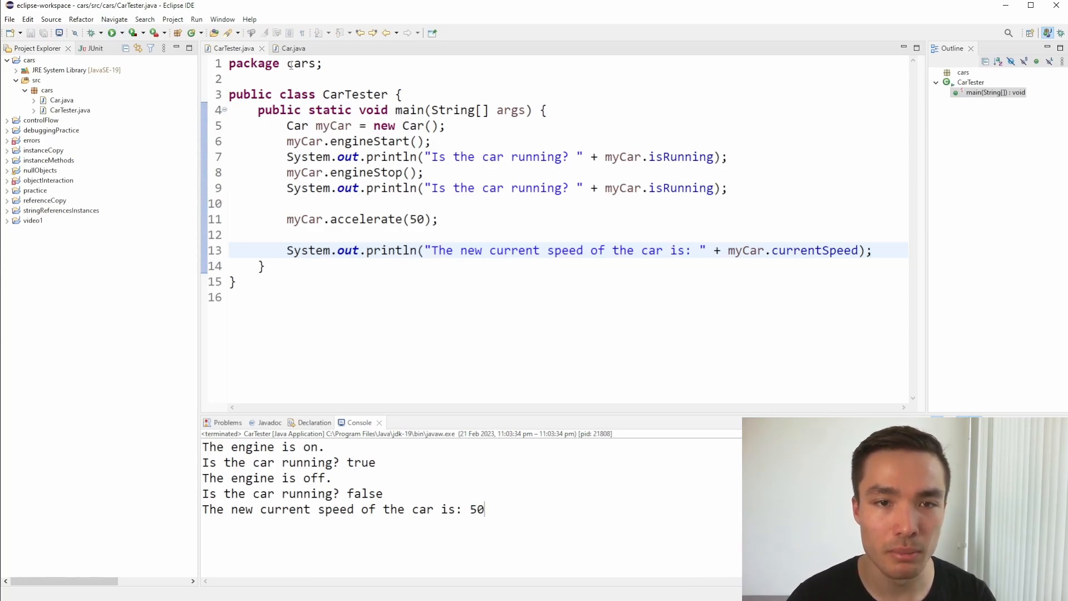
left_click(293, 47)
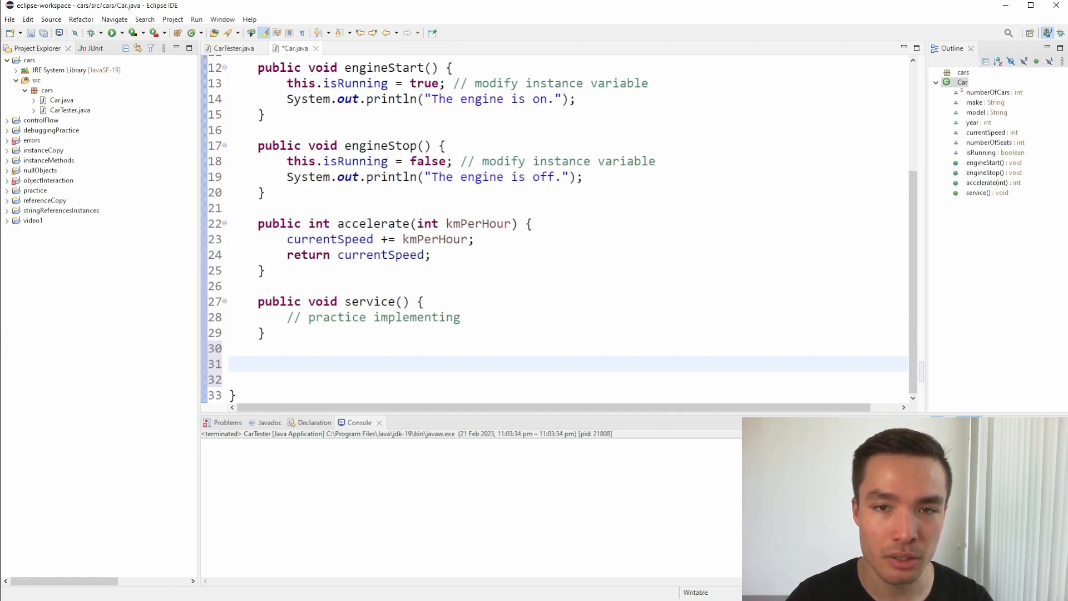
Step: Write public void displayInfo() printing each Car field and save Car.java
type("pub")
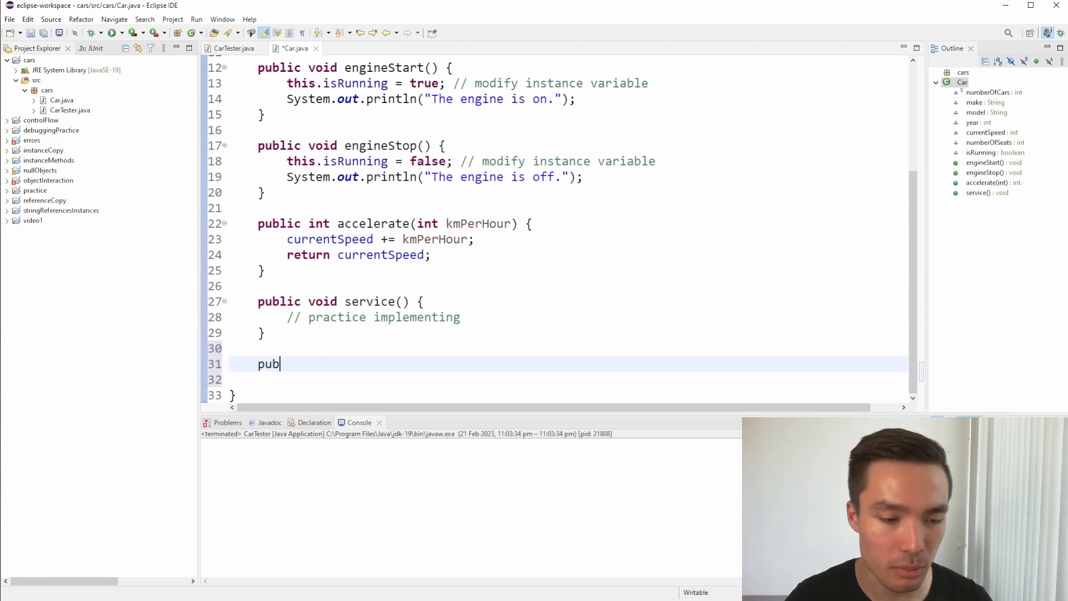
type("lic void displayInfo() {")
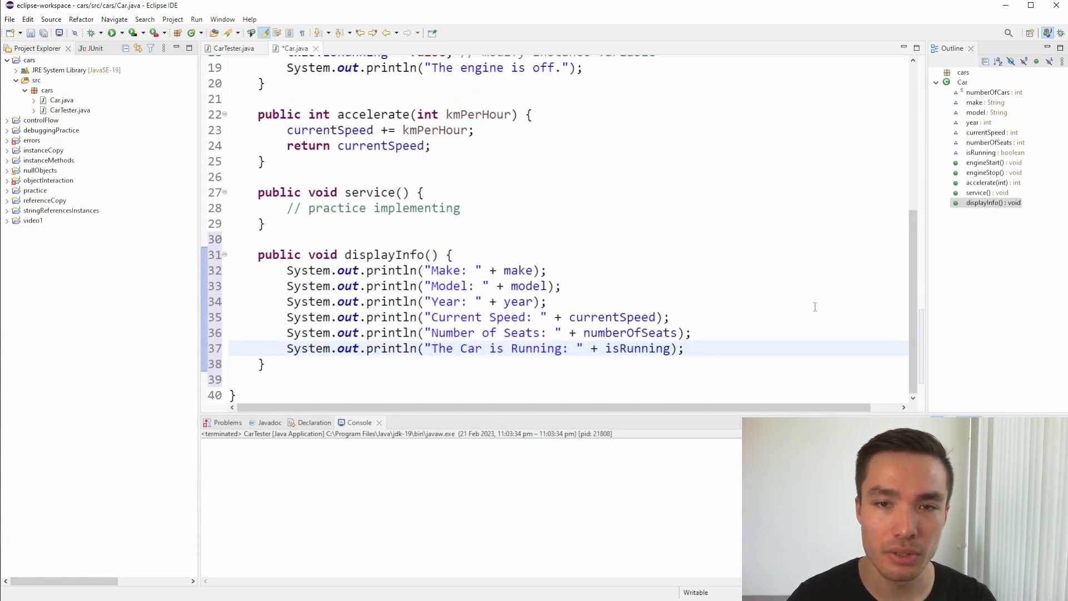
key("ctrl+s")
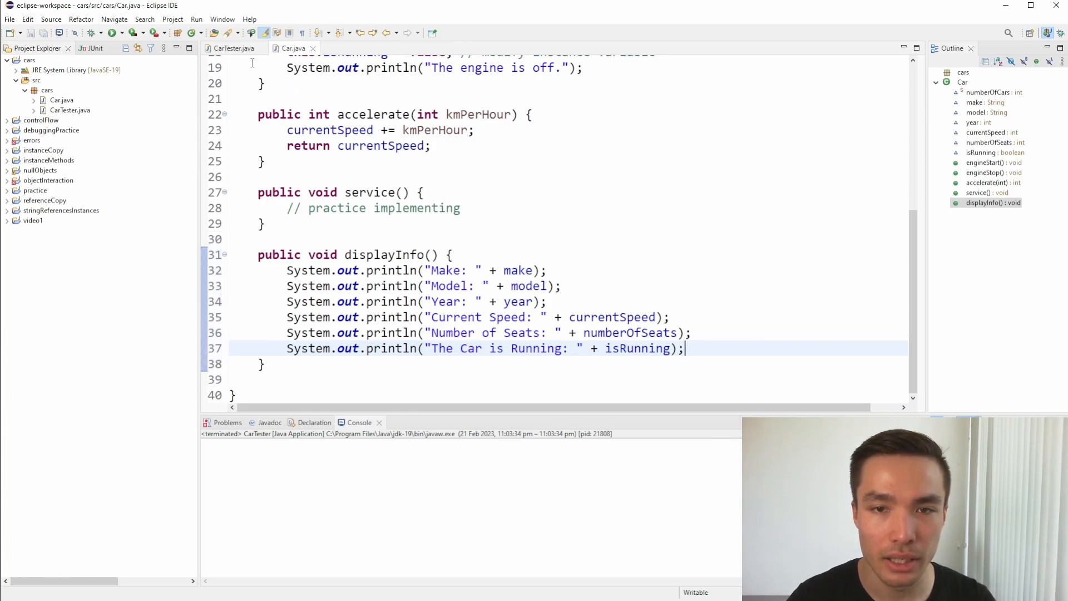
Step: Call myCar.displayInfo() in CarTester and run it to print the 2020 Toyota Camry's details
left_click(231, 48)
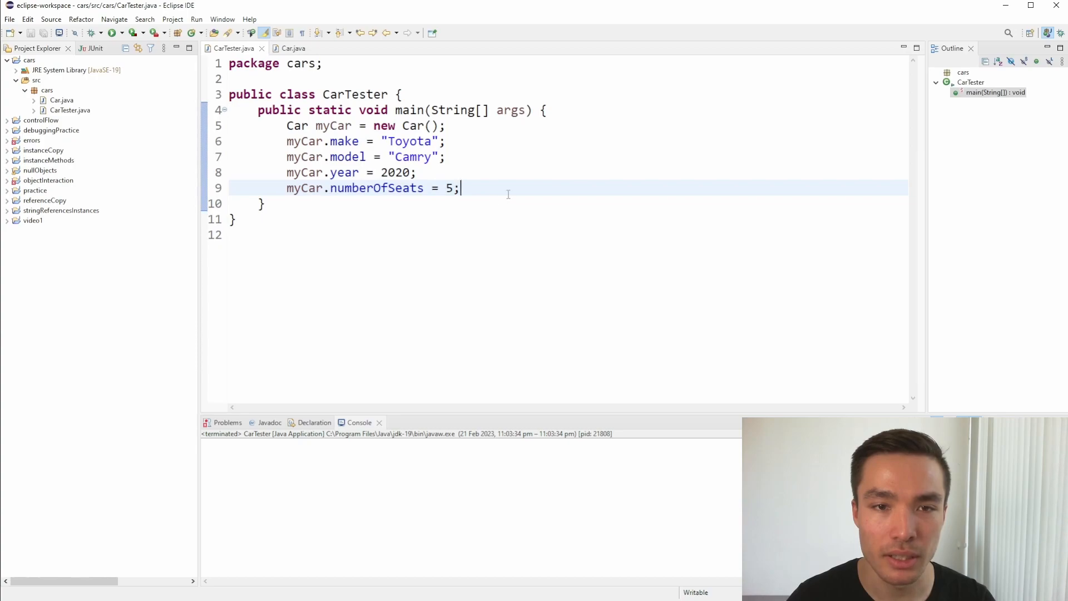
type("myCar.displayInfo();")
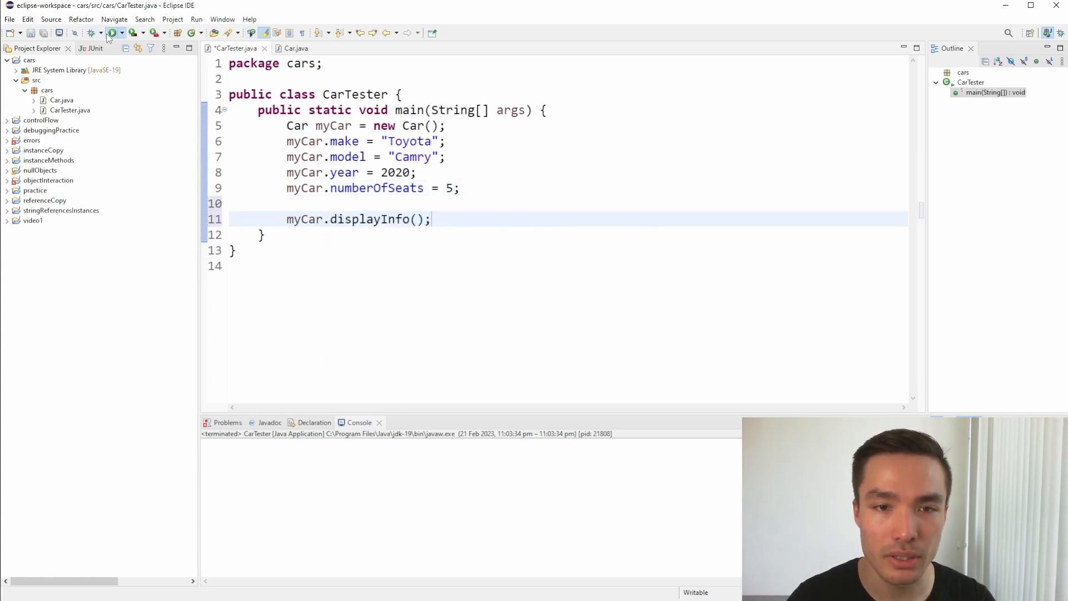
left_click(110, 32)
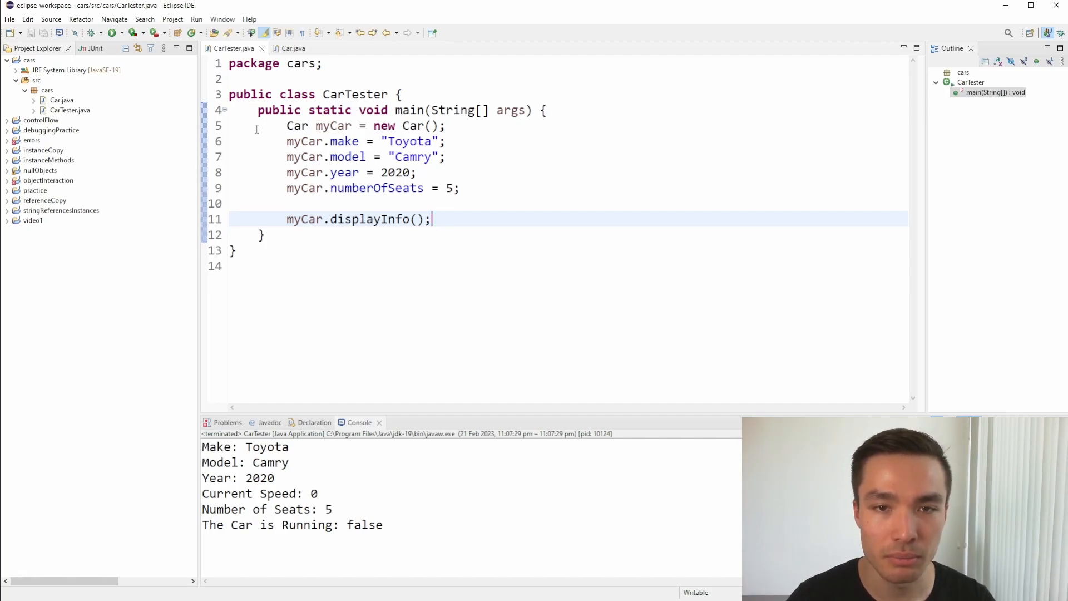
left_click(291, 48)
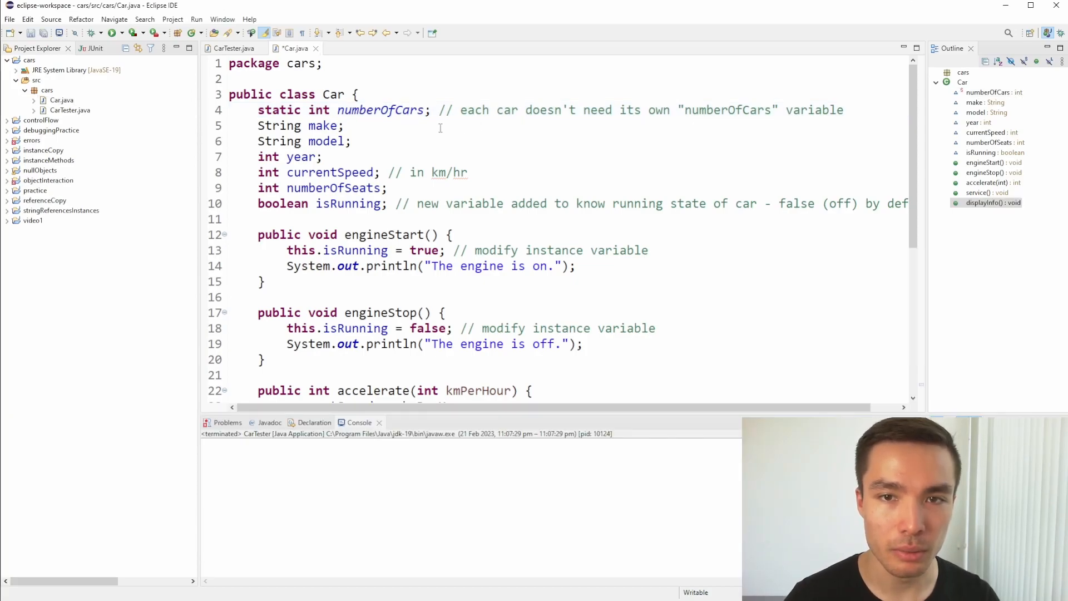
Step: Declare public static void printNumberOfCarsMade() in Car below the numberOfCars field
double_click(380, 110)
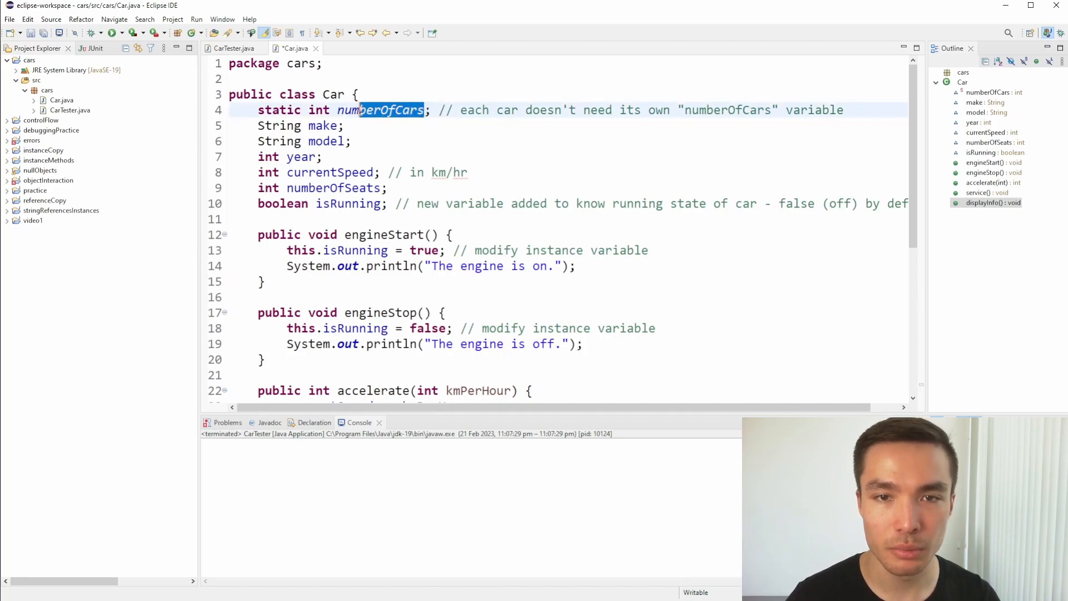
double_click(381, 110)
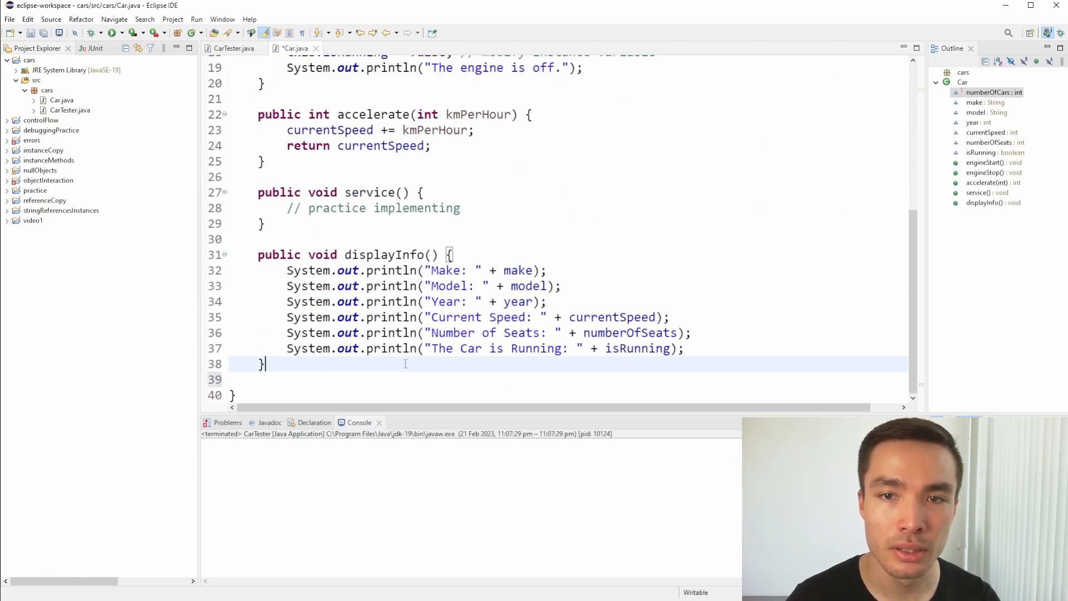
type("public static void")
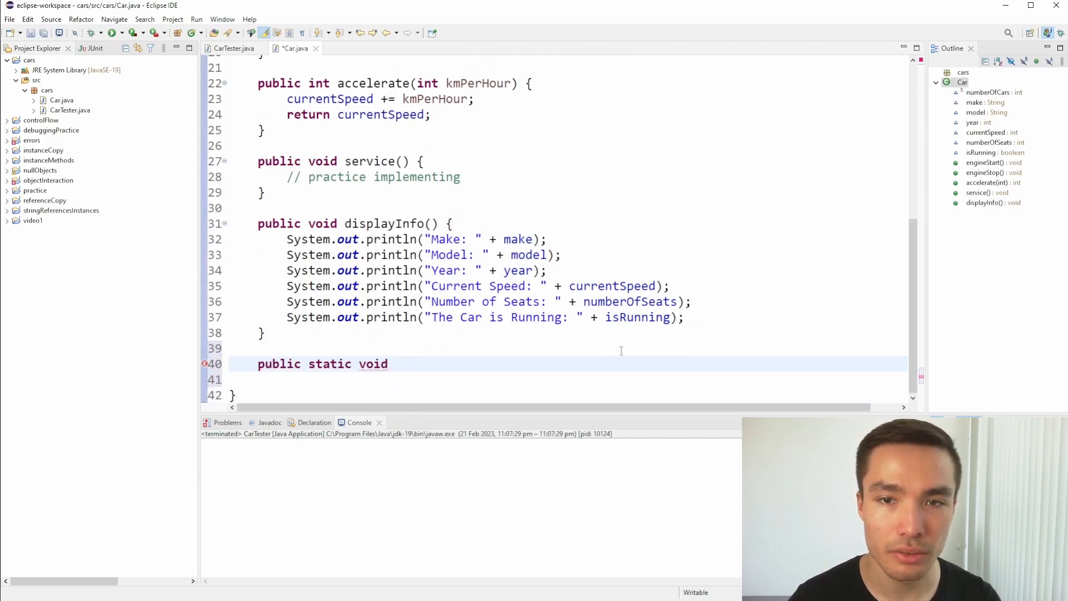
type("prin")
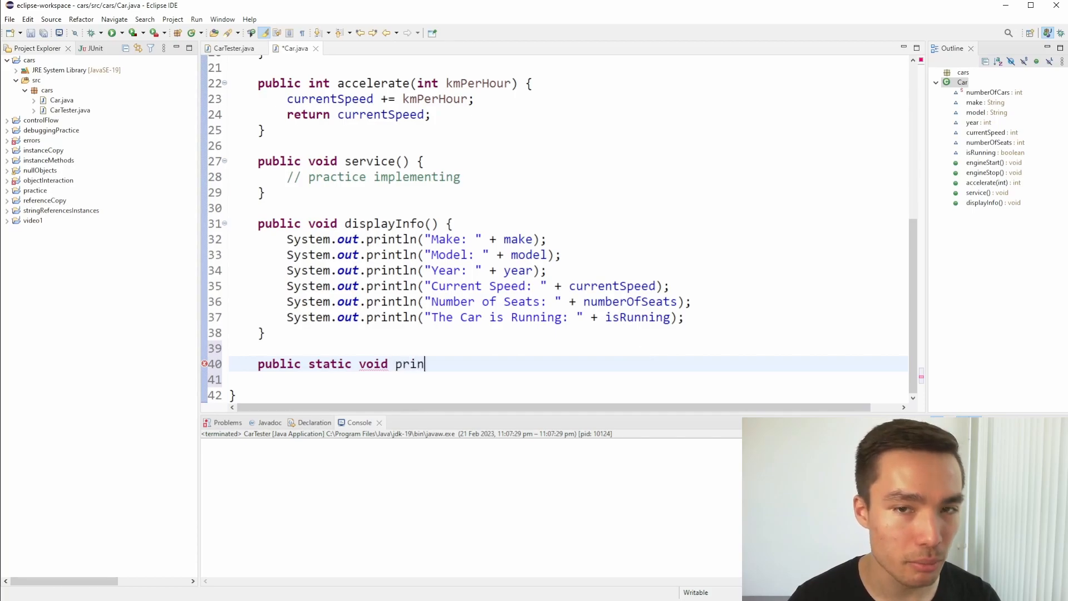
type("tNumberOfCar")
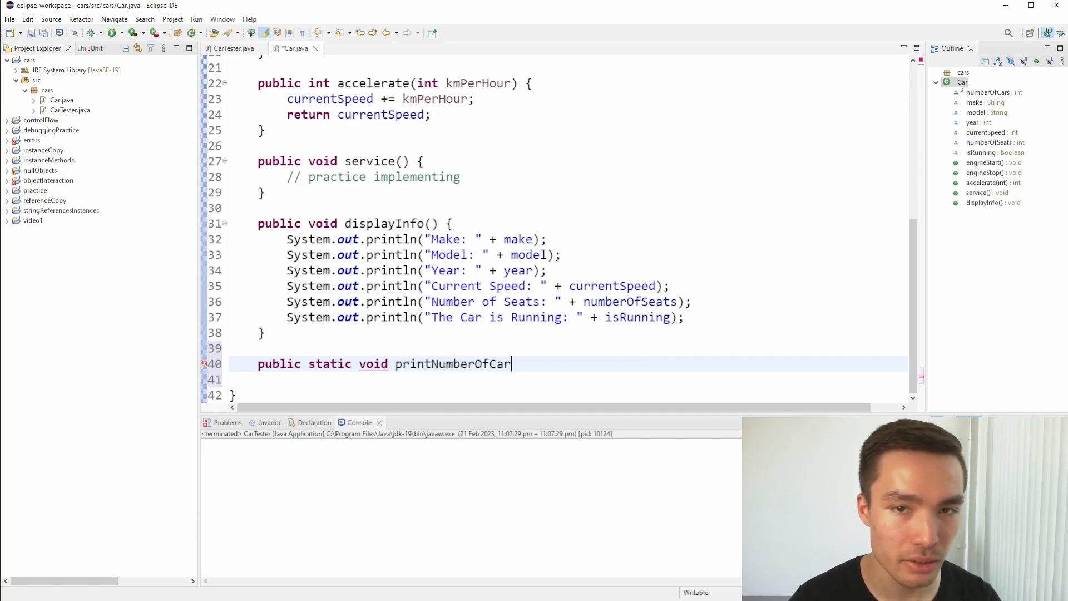
type("sMade() {")
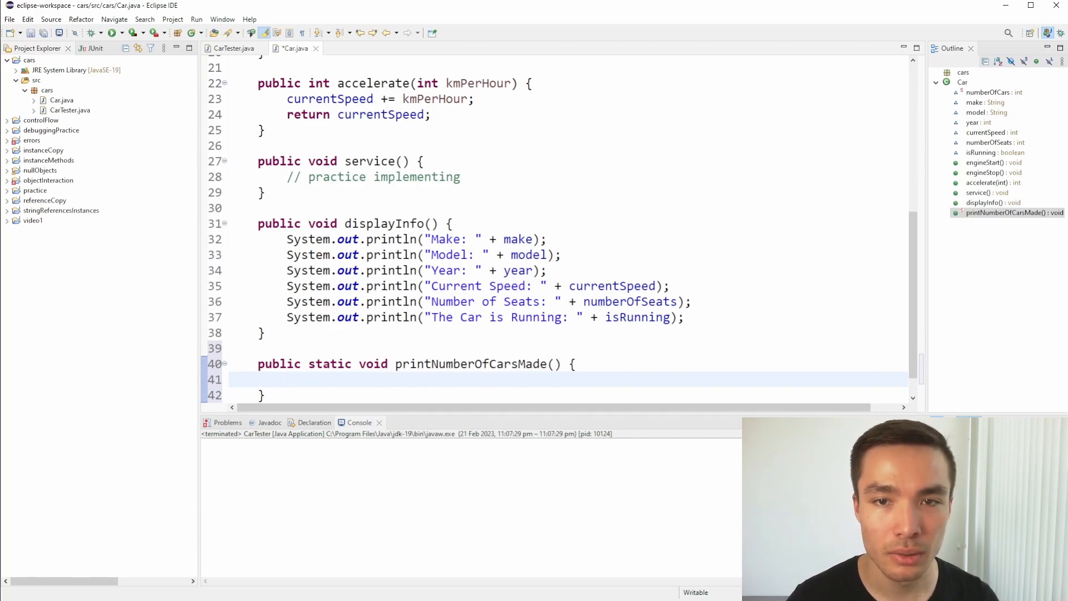
Step: Print "The number of cars made so far is " + numberOfCars inside the method body
left_click(287, 379)
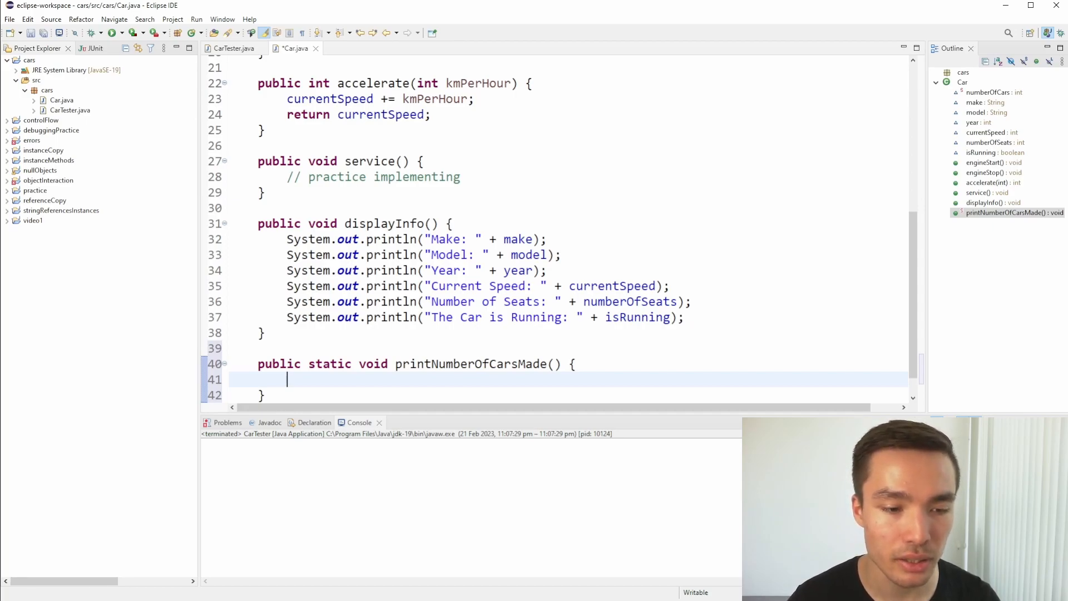
type("System.out.println(\"")
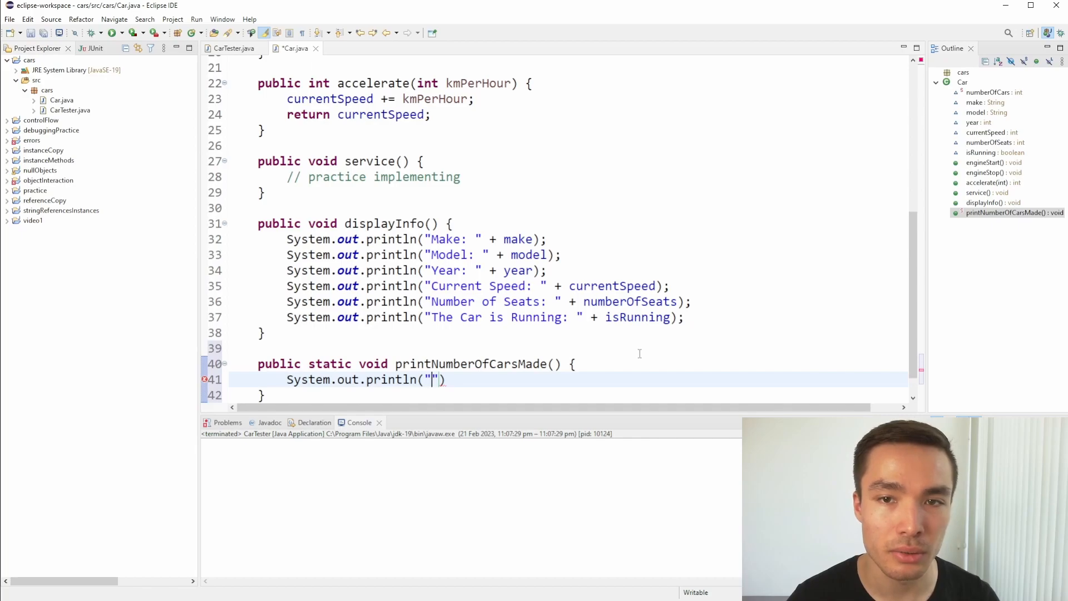
type("The number of cars m")
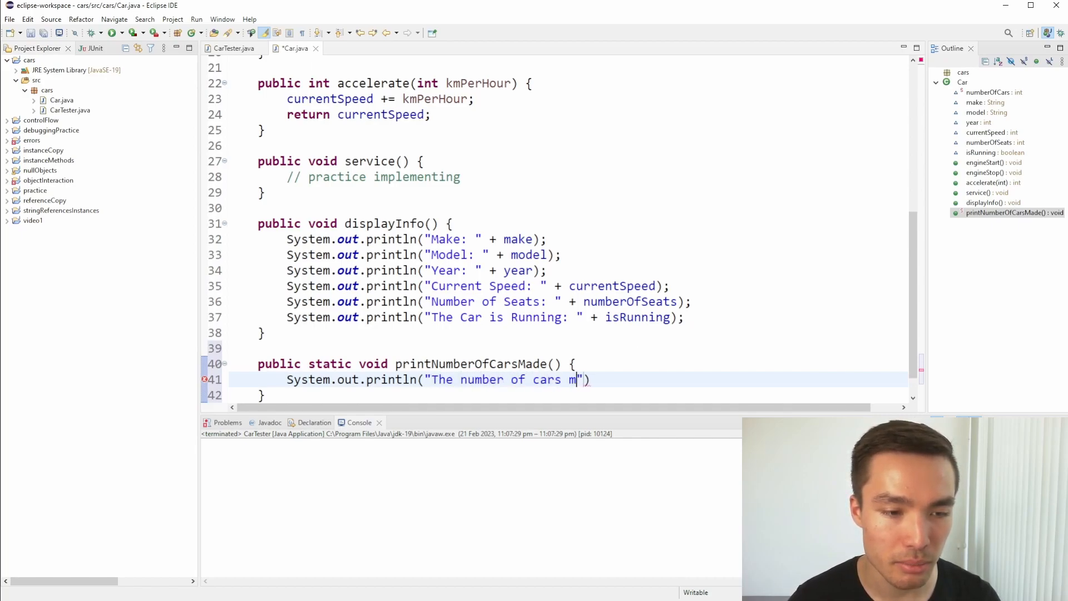
type("ade so far is")
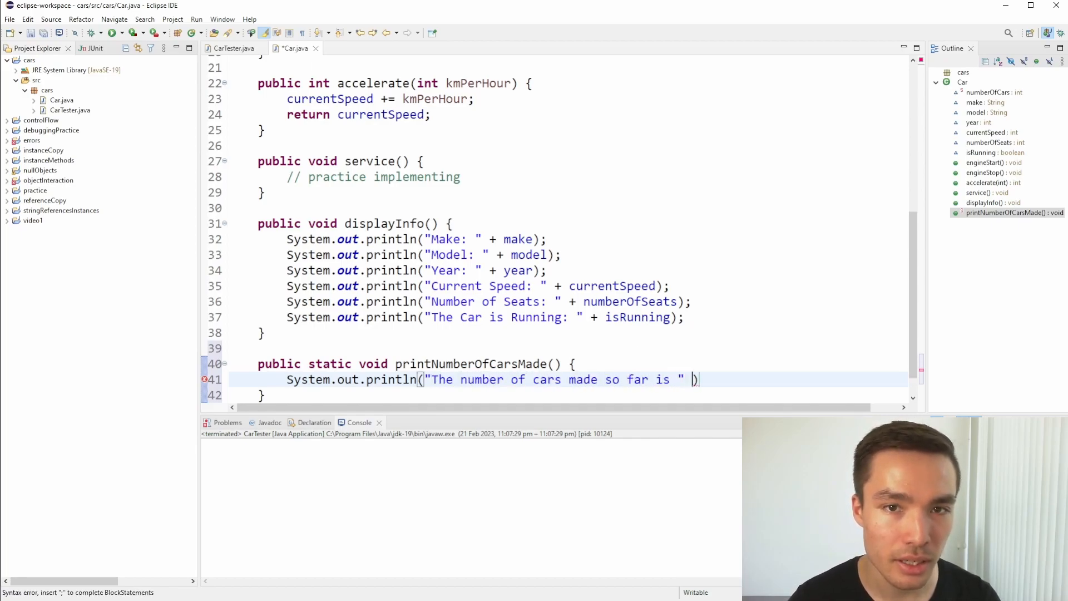
type("+ numberOfC")
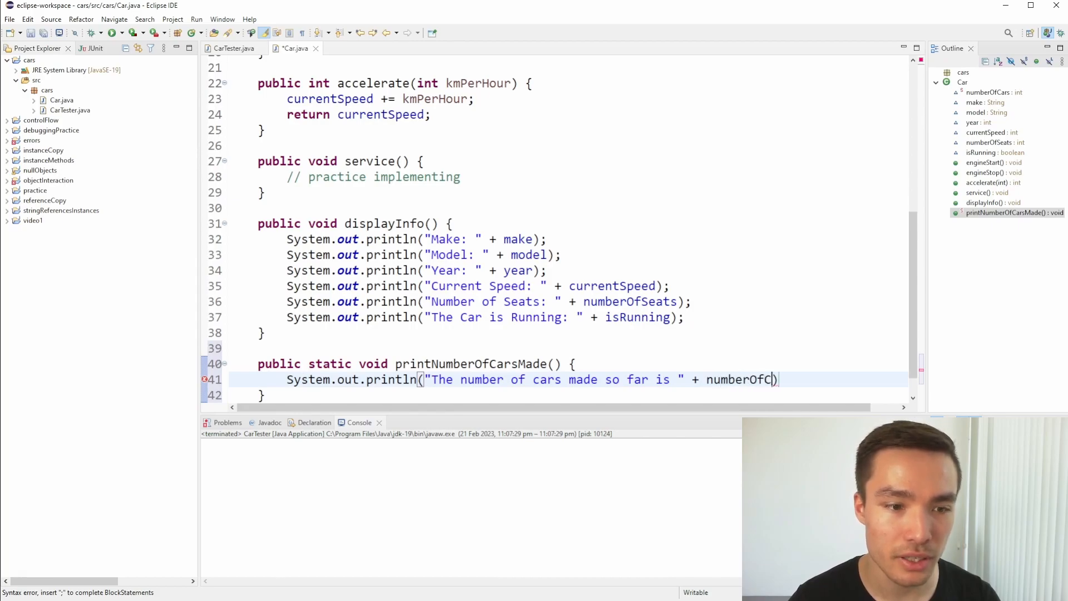
left_click(235, 48)
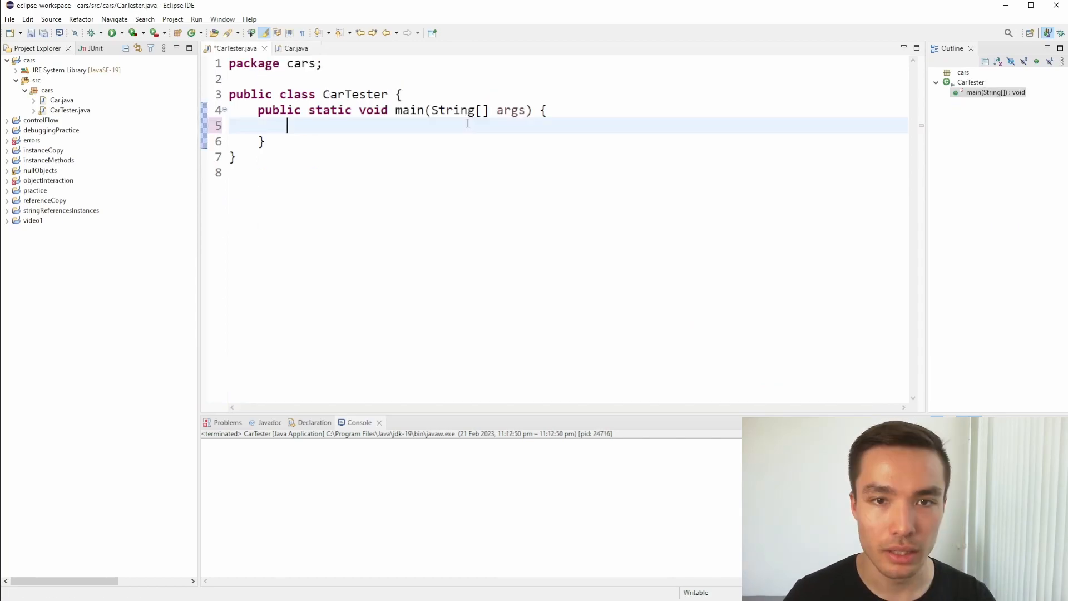
Step: Create myCar and yourCar, incrementing Car.numberOfCars after each, then call Car.printNumberOfCarsMade()
type("Car myCar = new Car();")
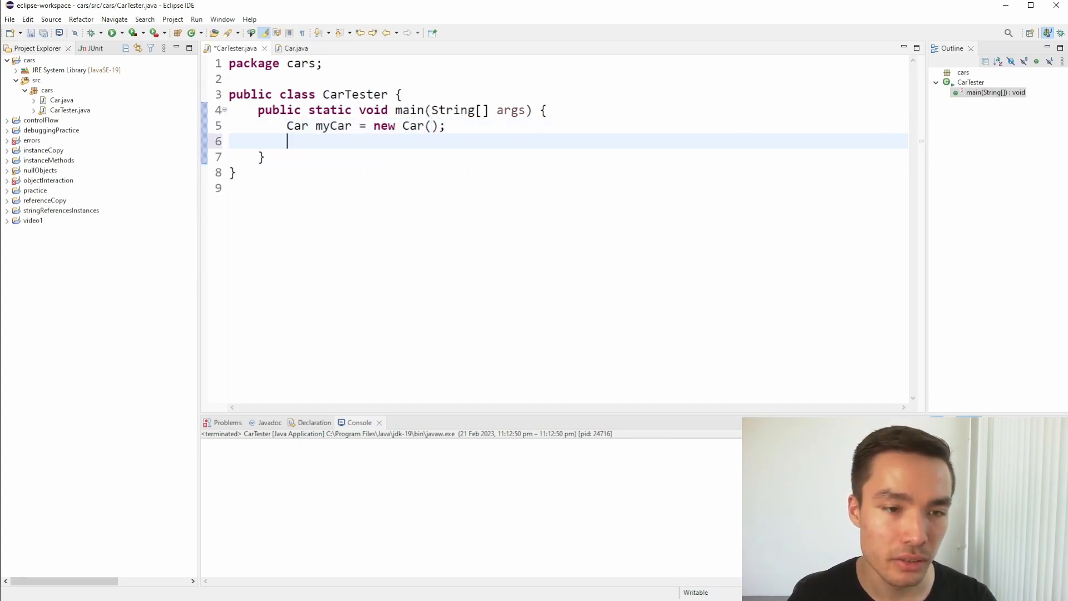
type("Car.numberOfCars++;")
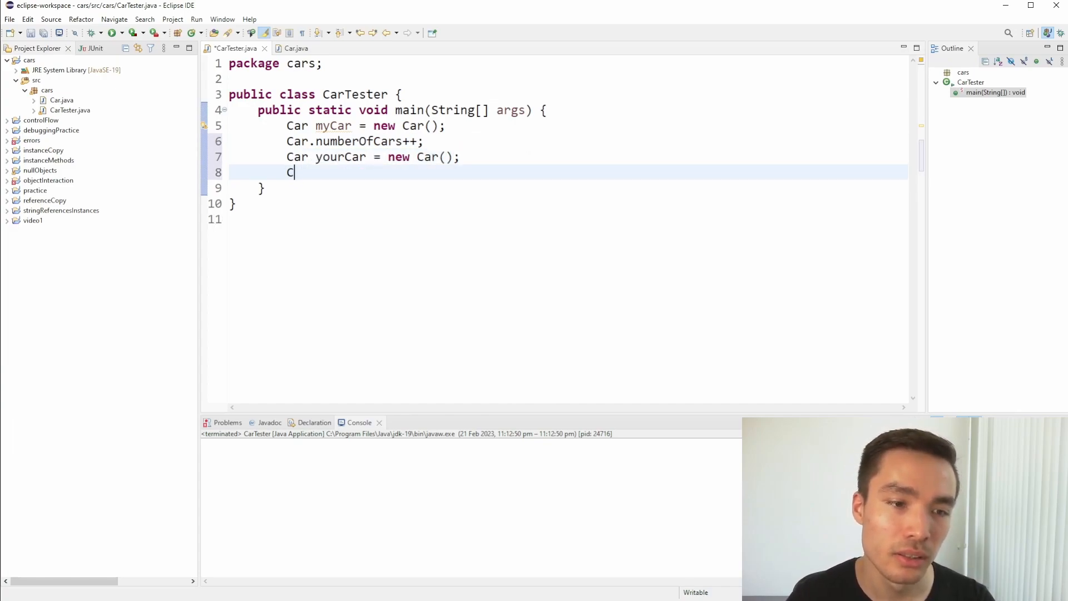
type("Car.numberOfCars++;")
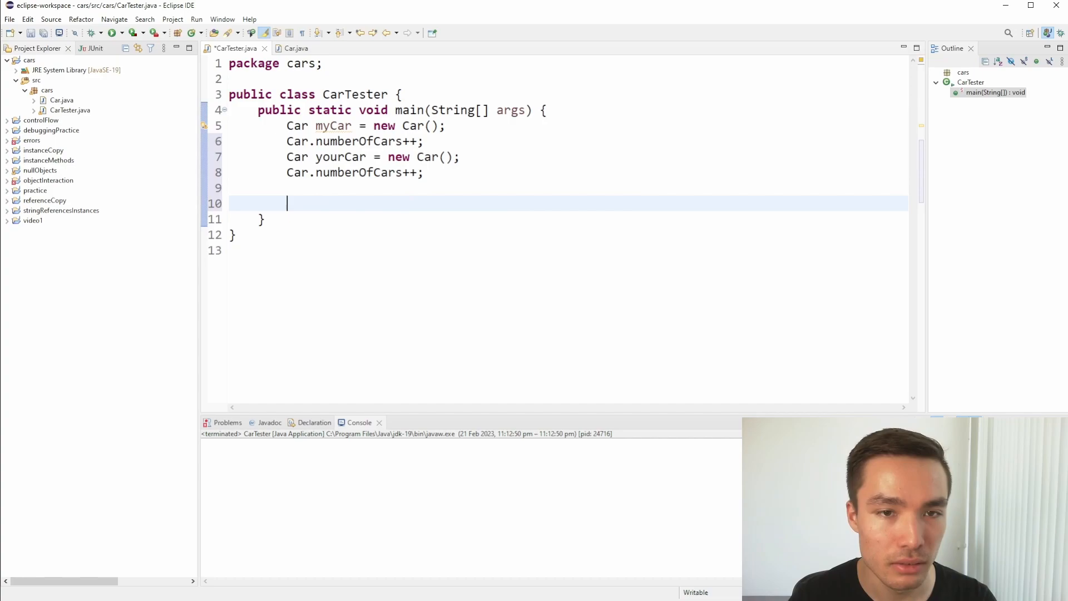
type("Car.printNumberOfCarsMade();")
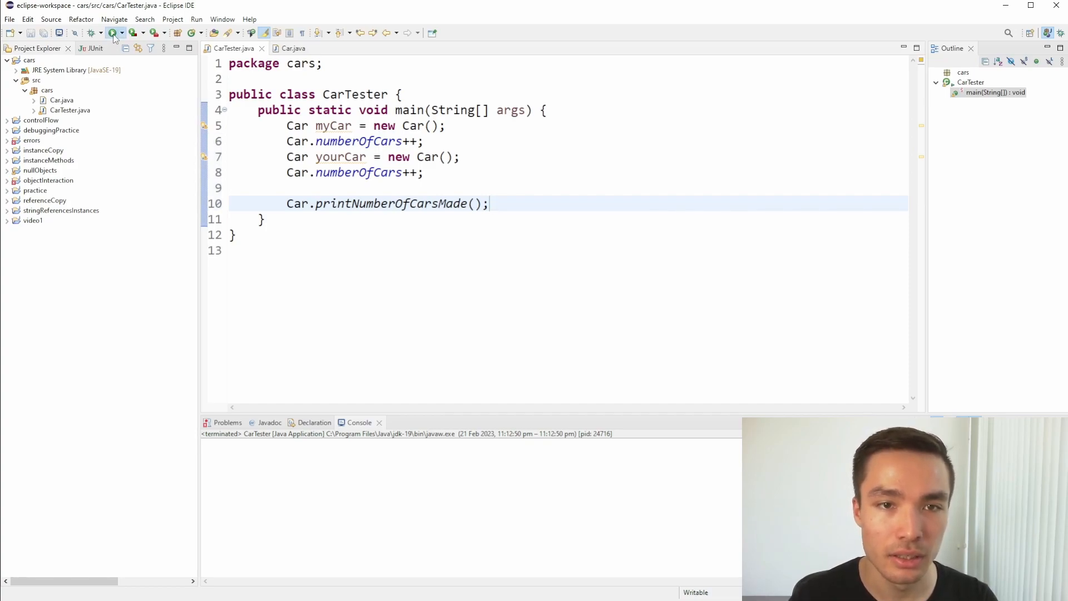
Step: Run CarTester to print "The number of cars made so far is 2", then return to Car.java
left_click(114, 33)
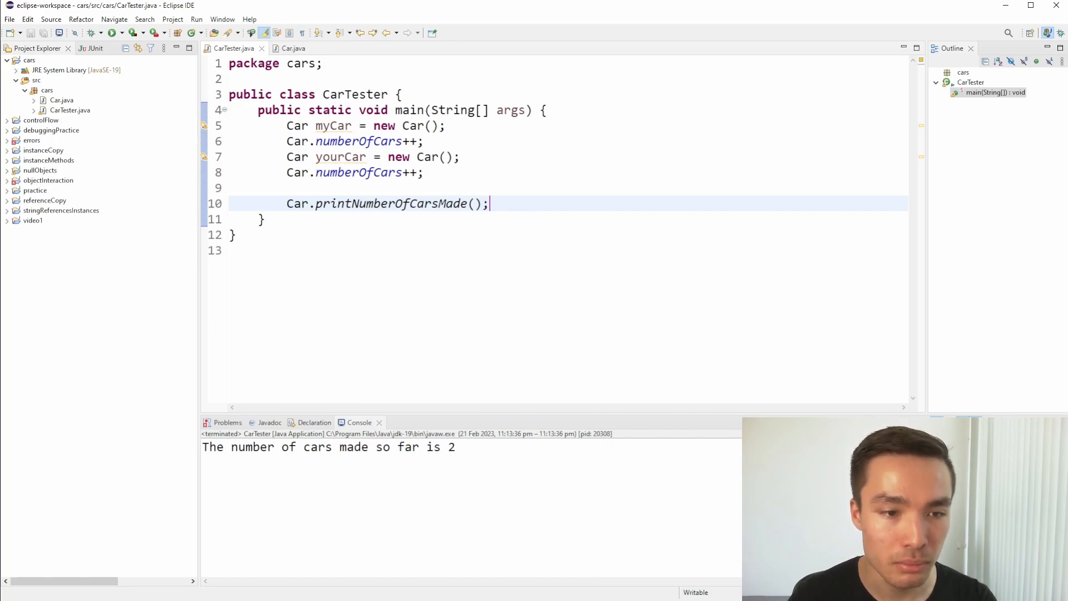
left_click(293, 48)
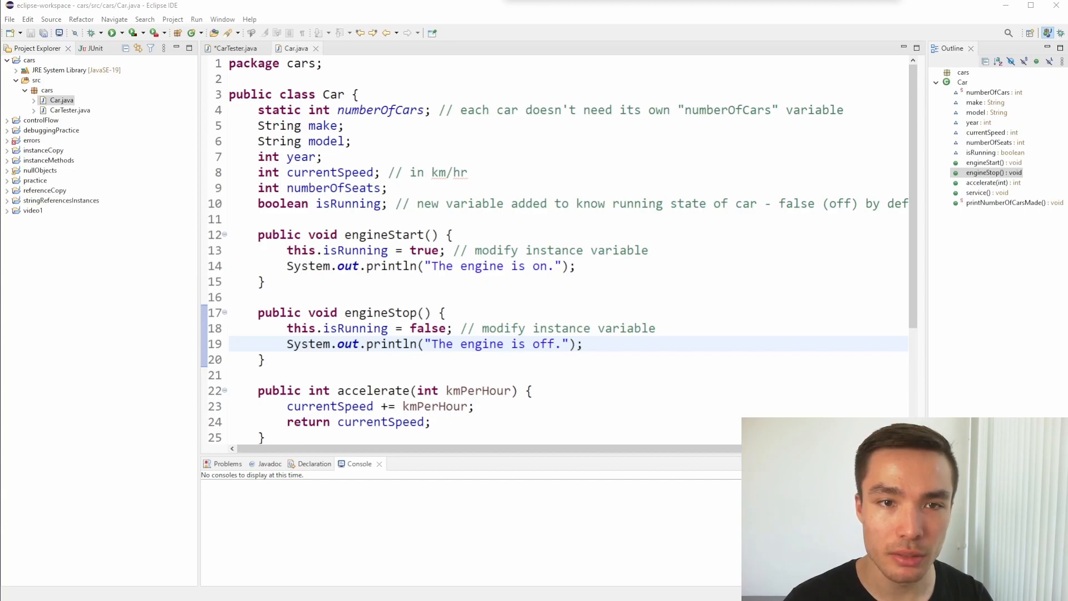